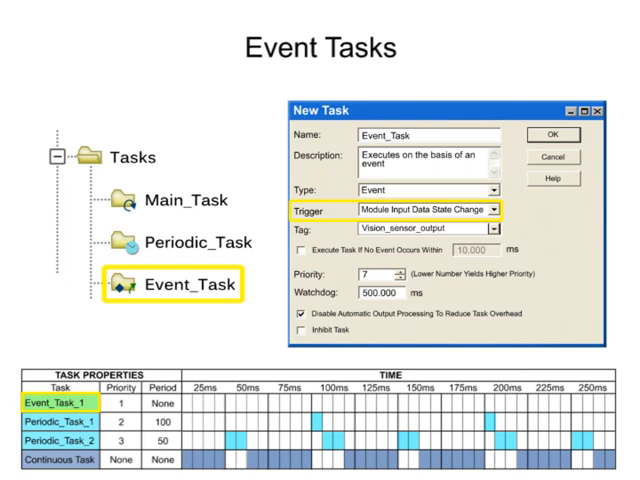
# - Advance the animation so the yellow outline moves from Trigger to the Priority setting
pyautogui.click(438, 276)
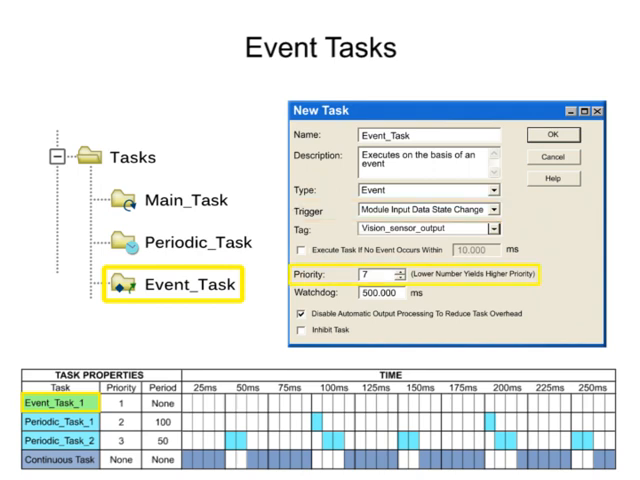